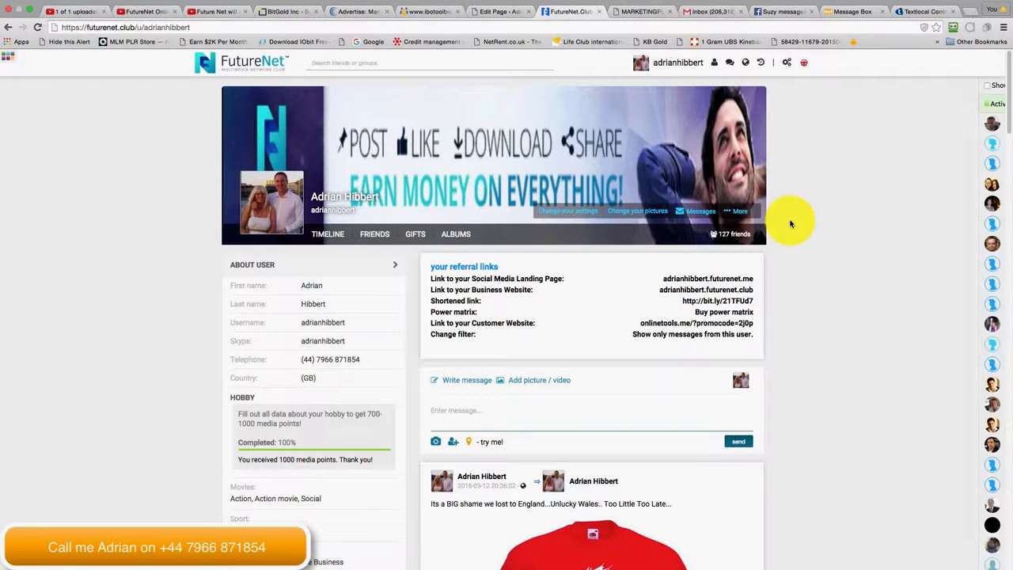
mouse_move(797, 218)
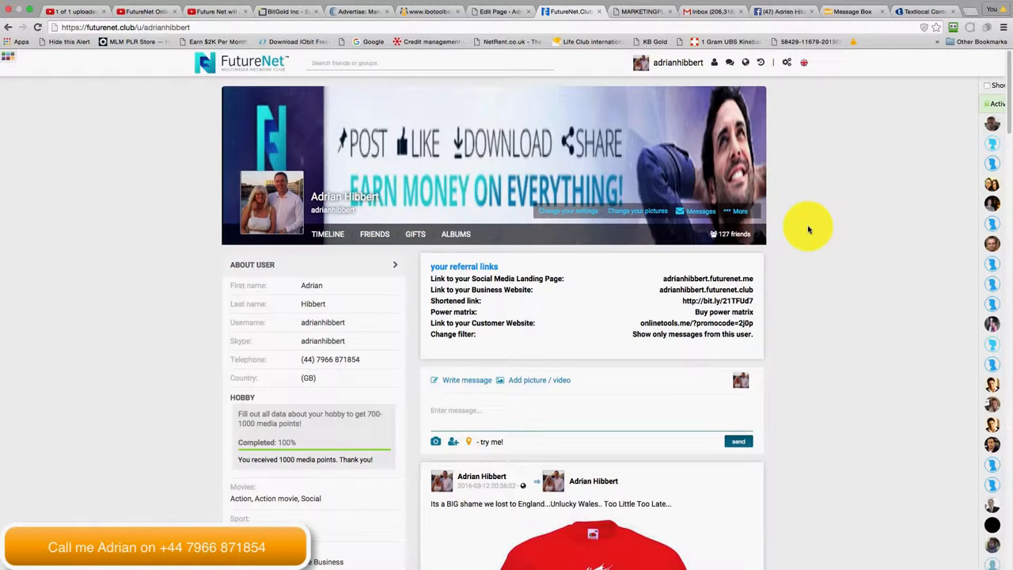
mouse_move(835, 220)
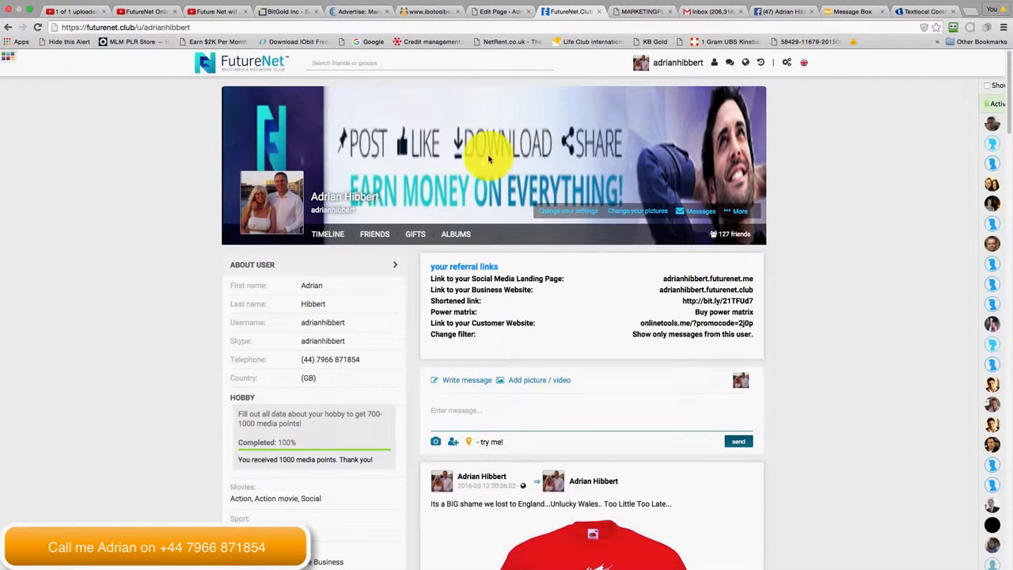
mouse_move(510, 147)
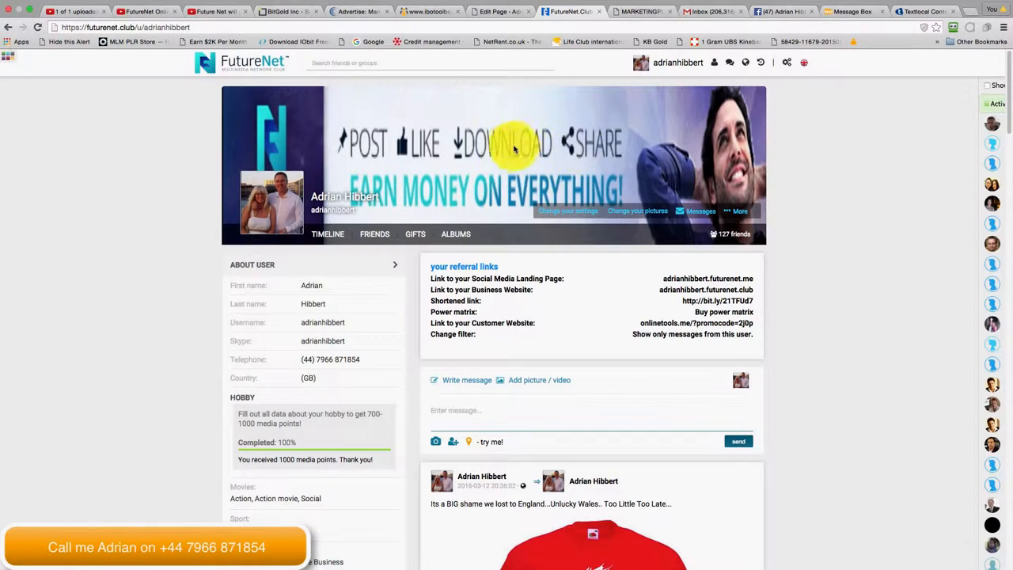
mouse_move(811, 193)
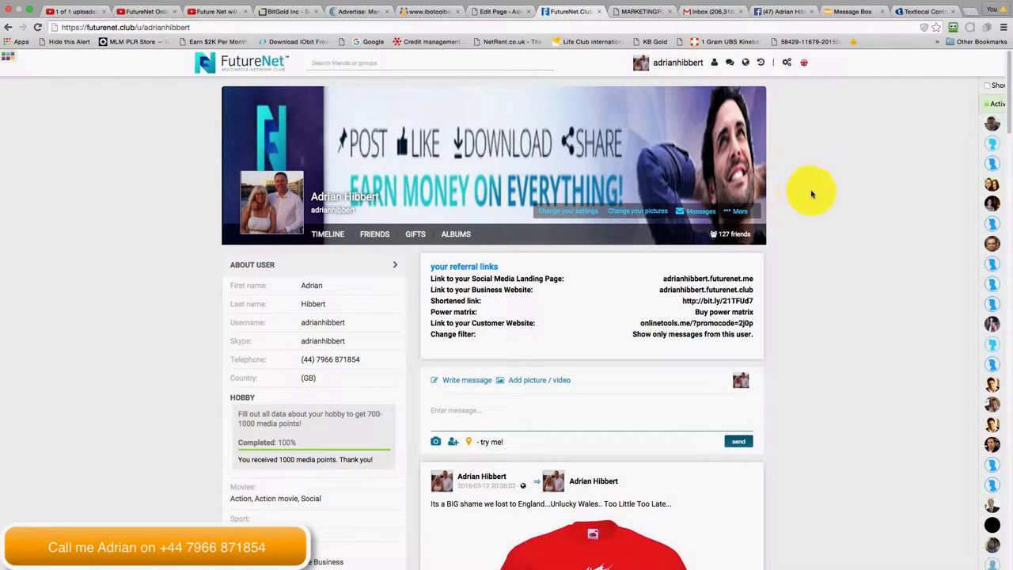
Scroll down through FutureNet's profile timeline posts, friends, albums and photos
scroll("down", 3)
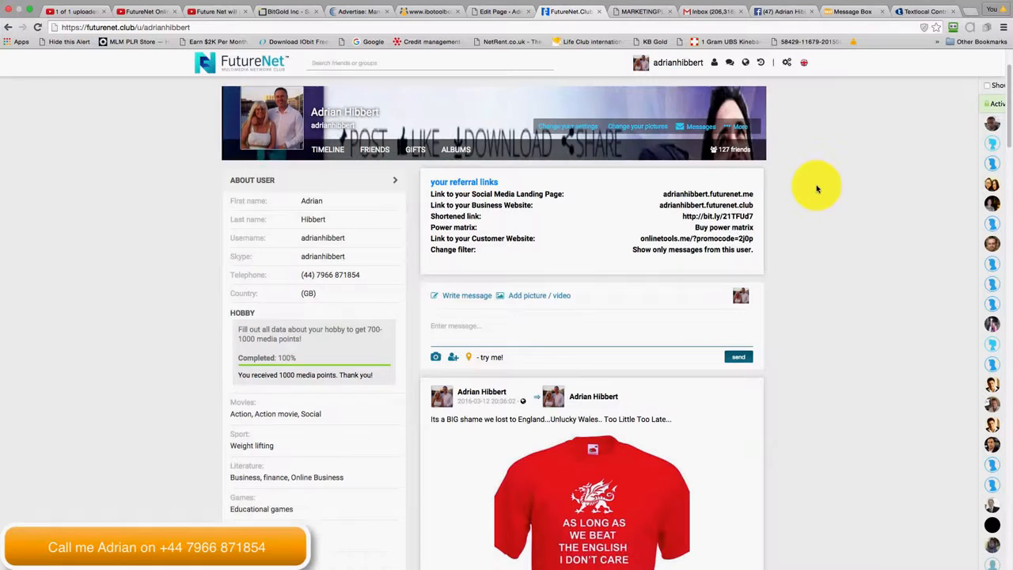
scroll("down", 3)
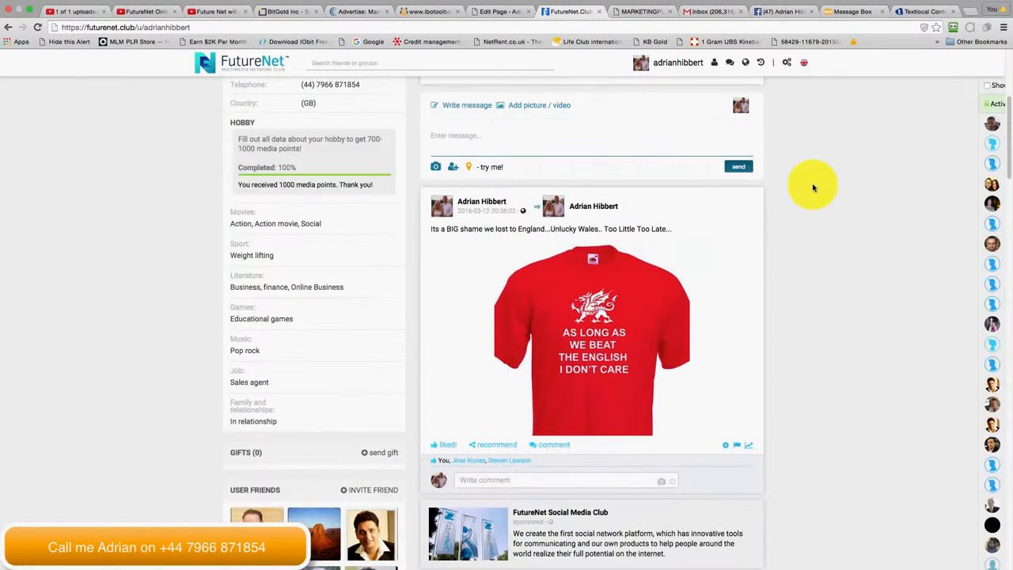
scroll("down", 3)
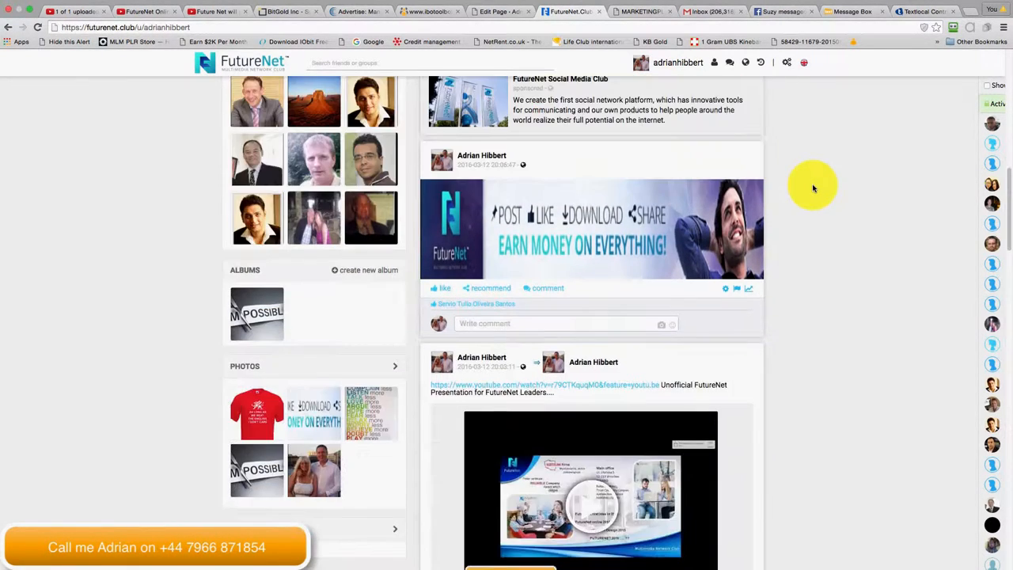
scroll("down", 3)
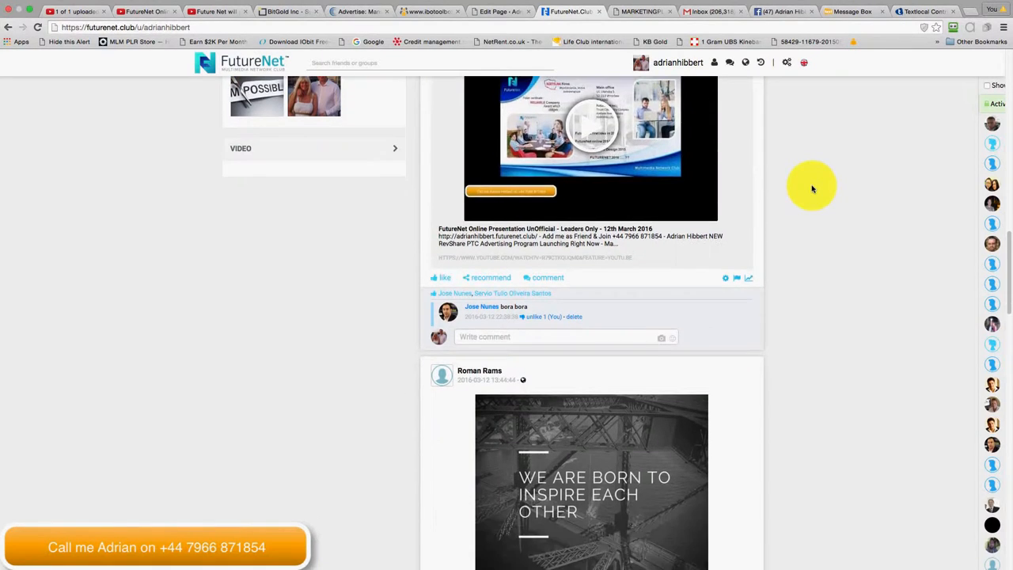
scroll("down", 3)
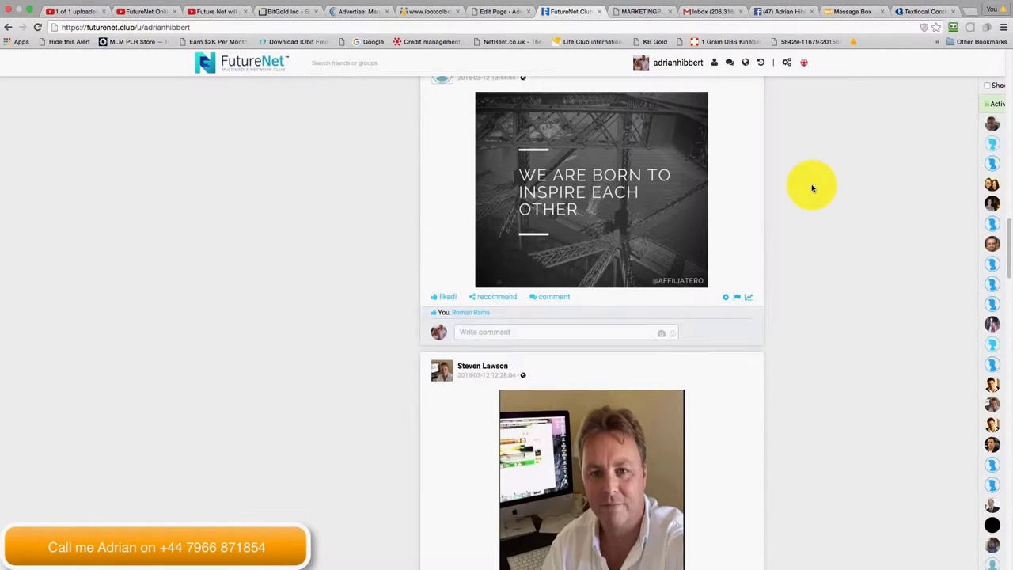
scroll("down", 3)
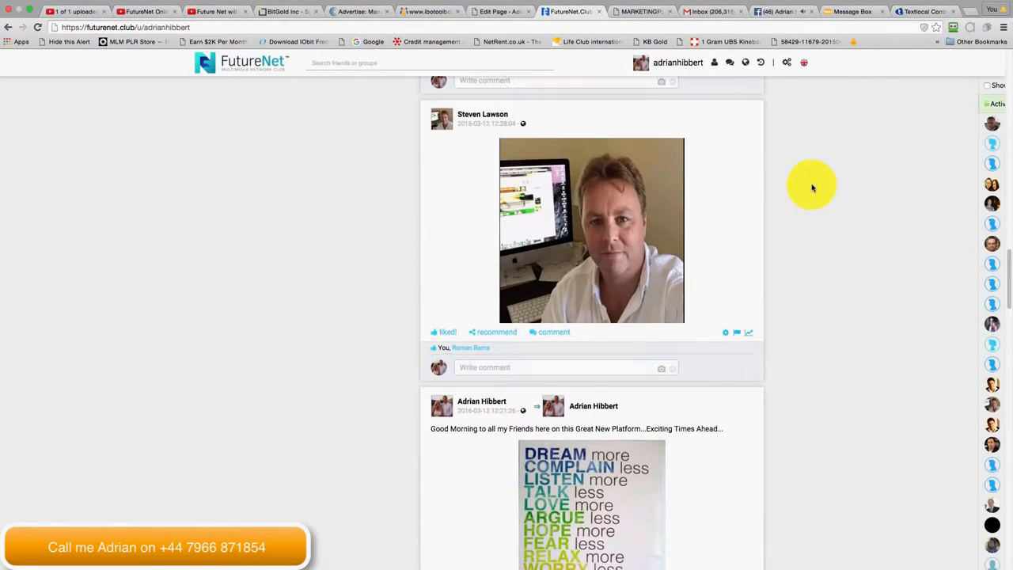
scroll("down", 3)
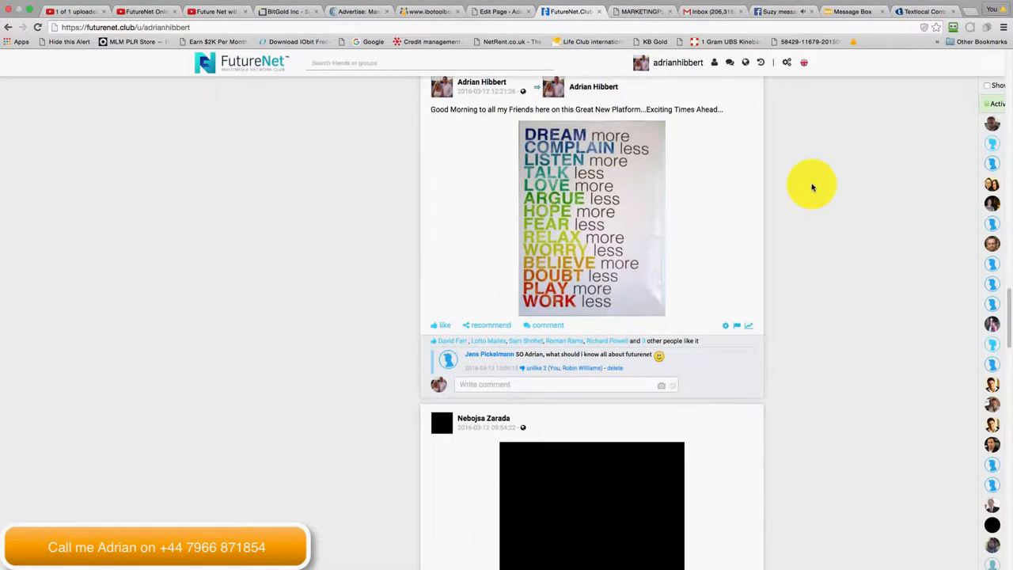
scroll("down", 3)
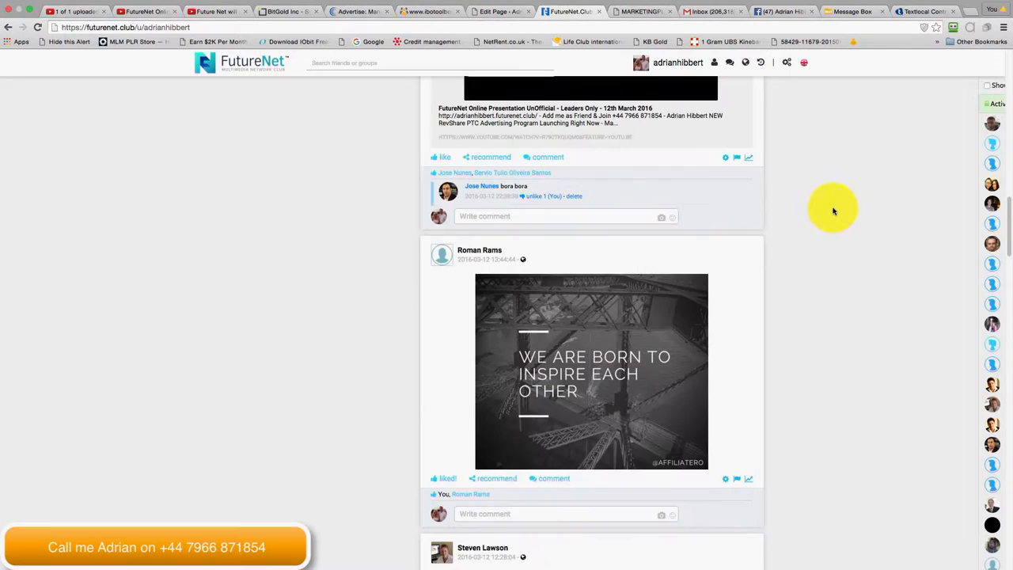
scroll("down", 3)
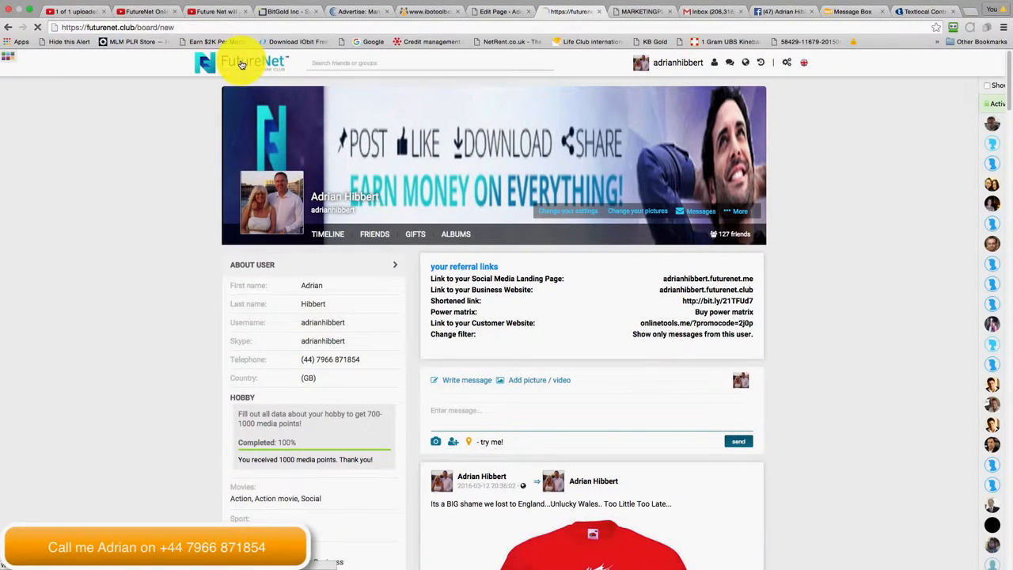
Load the FutureNet news board from the logo and scroll through the member posts
left_click(239, 62)
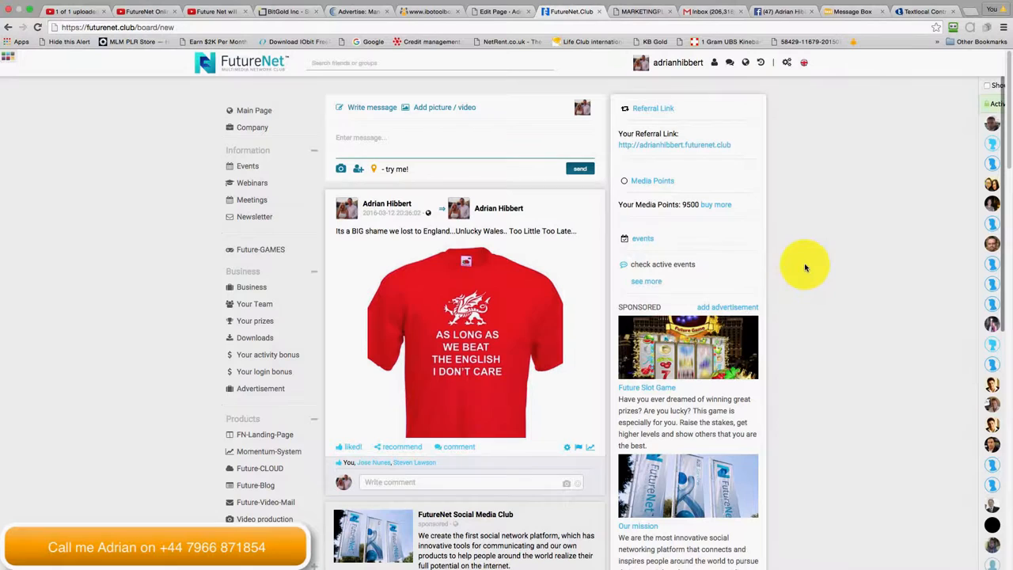
scroll("down", 3)
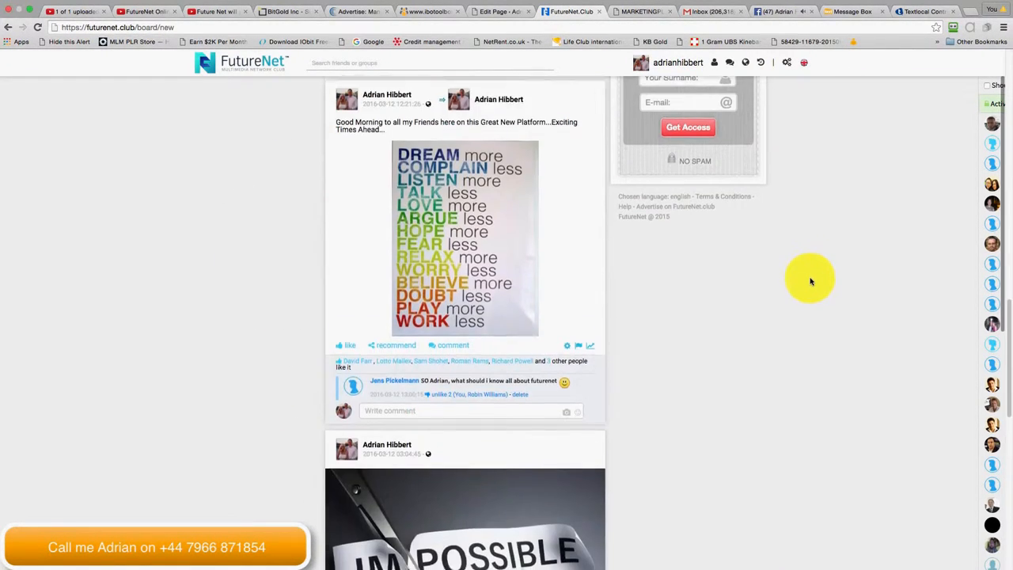
scroll("down", 3)
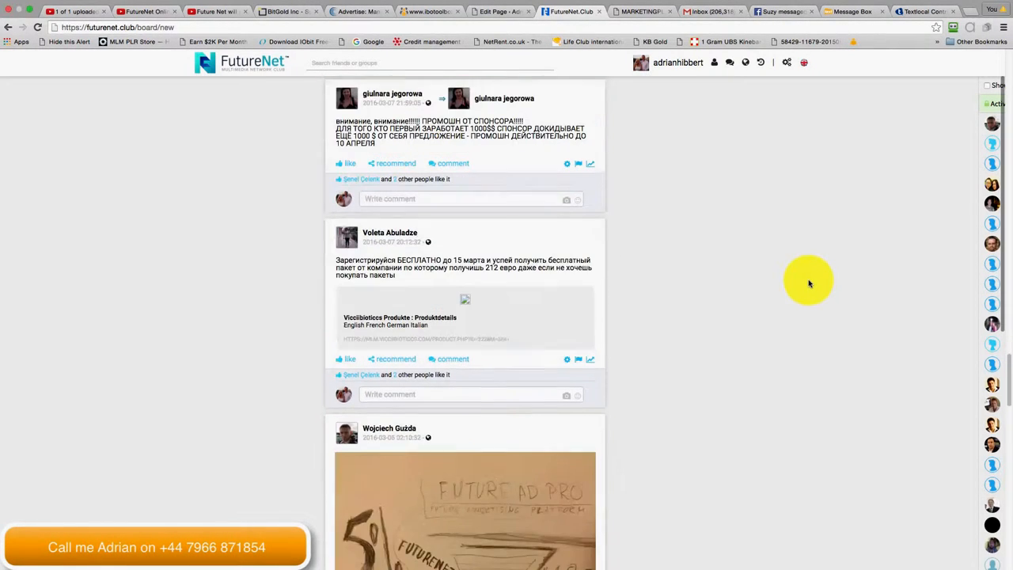
scroll("up", 3)
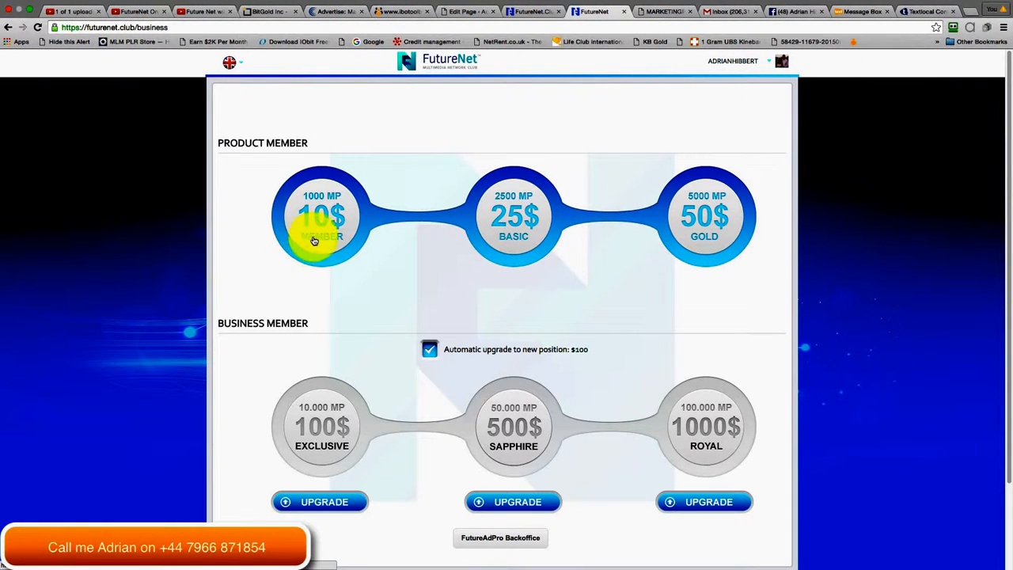
mouse_move(420, 246)
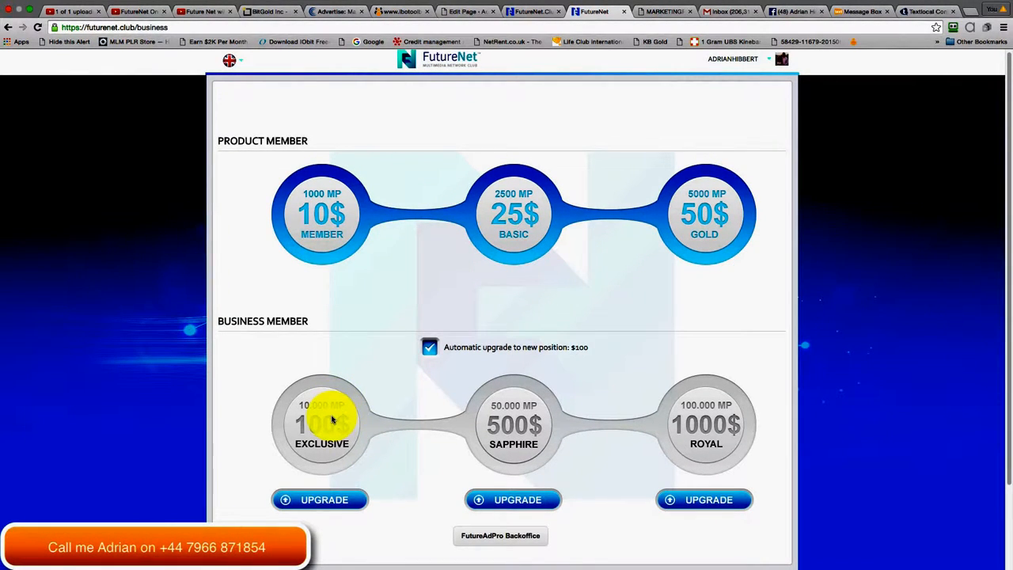
mouse_move(704, 425)
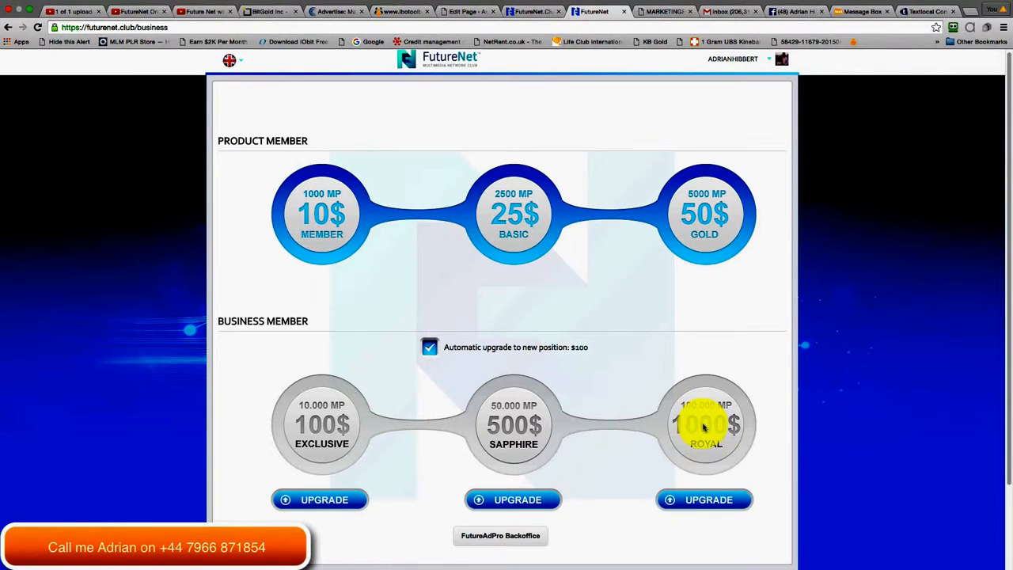
mouse_move(353, 242)
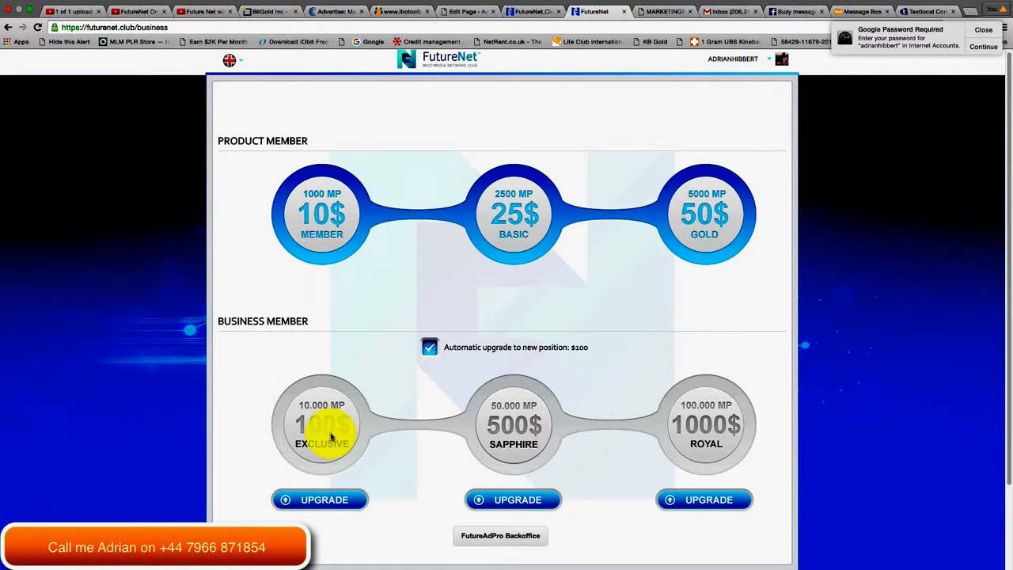
mouse_move(323, 283)
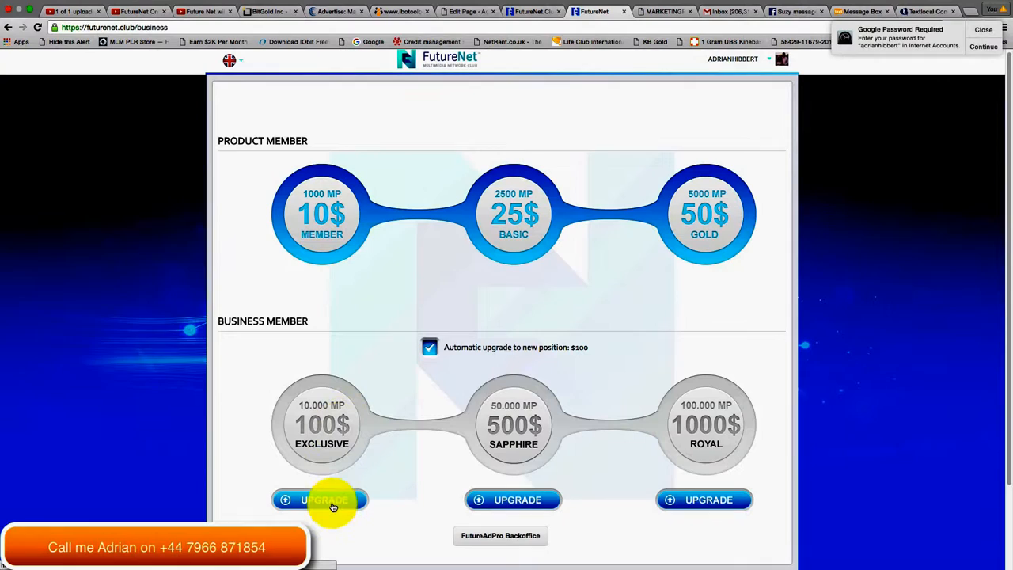
left_click(321, 499)
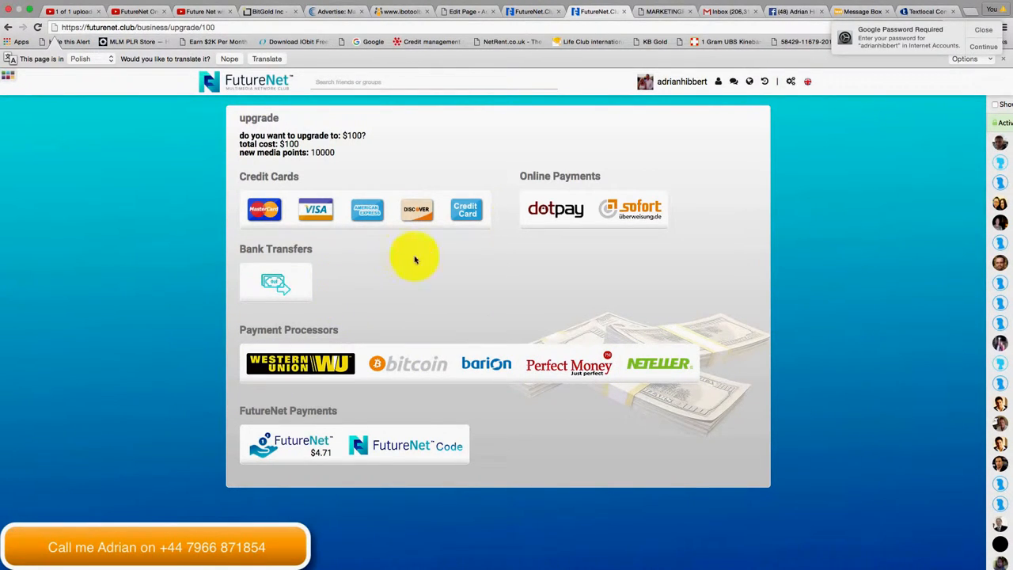
mouse_move(621, 372)
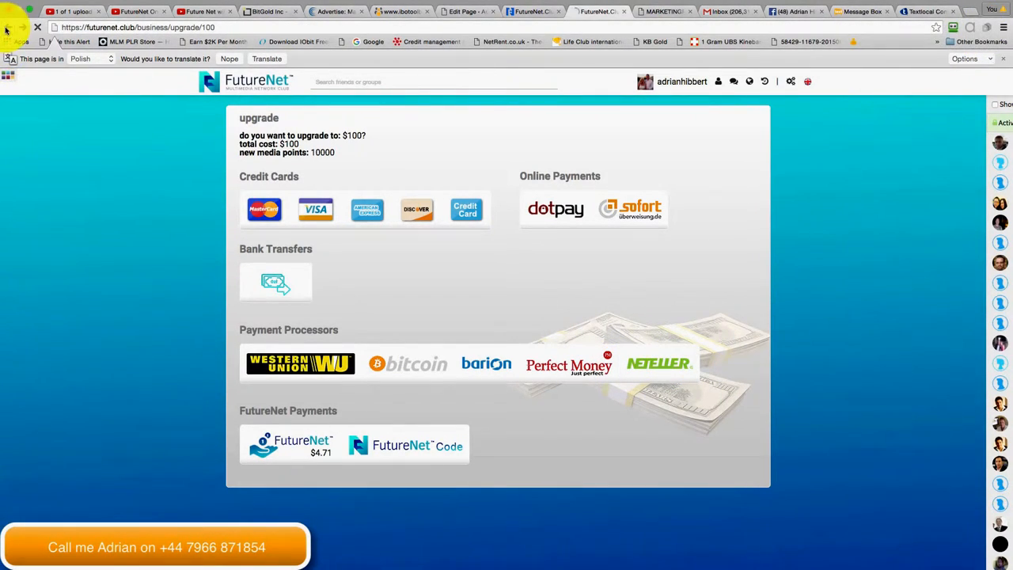
Return from the $100 payment options to futurenet.club/business
left_click(8, 27)
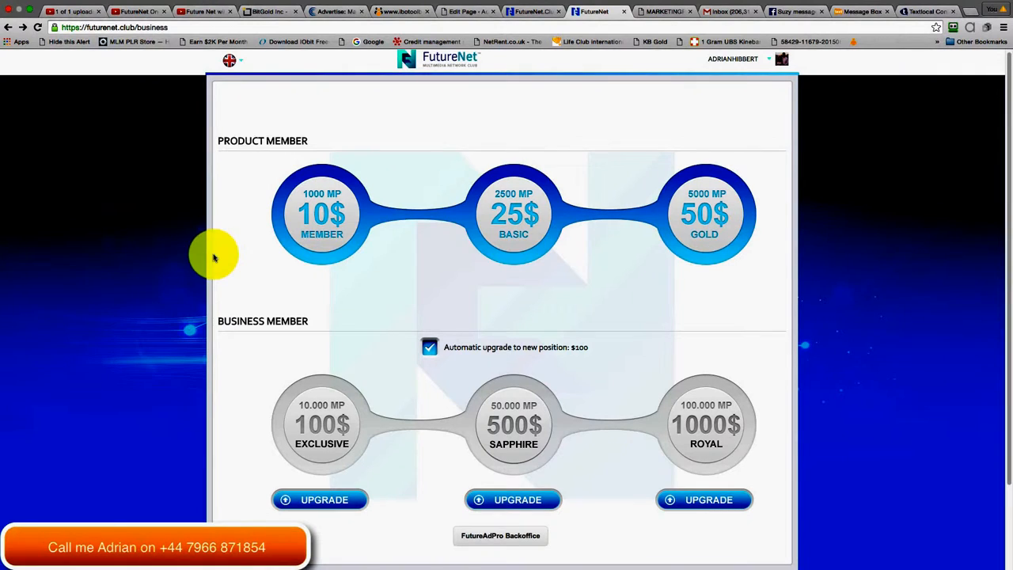
mouse_move(253, 248)
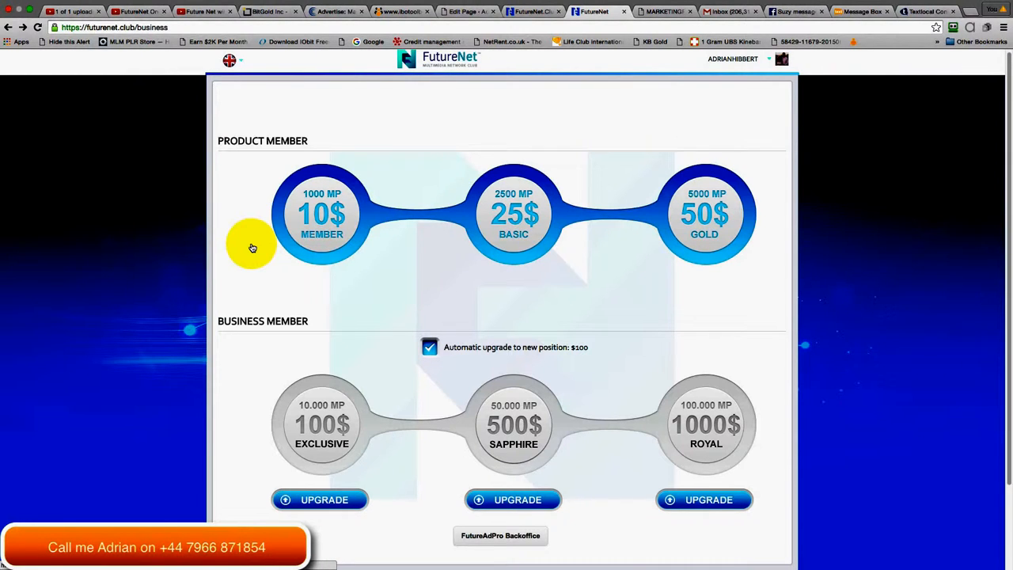
mouse_move(322, 225)
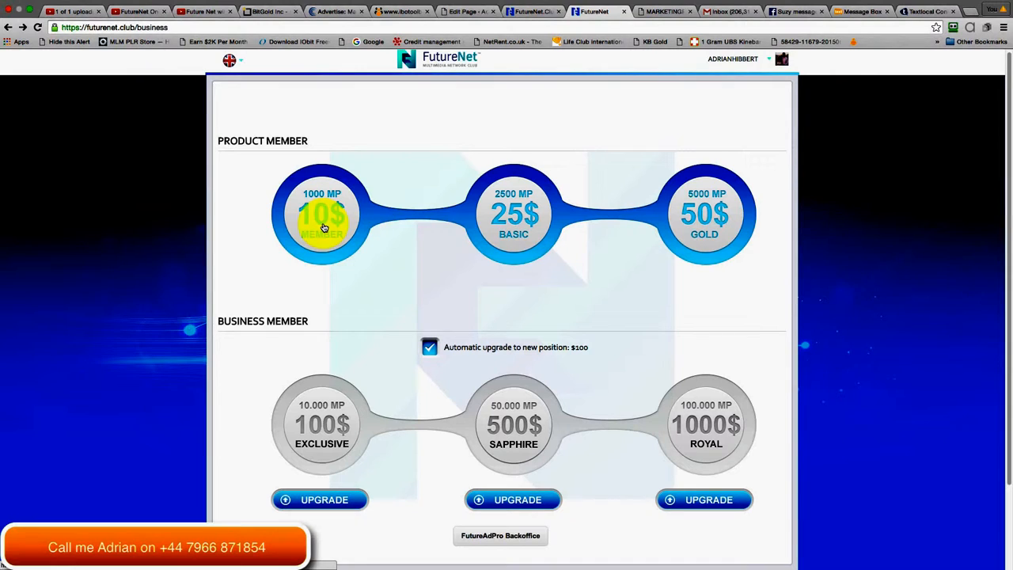
mouse_move(479, 220)
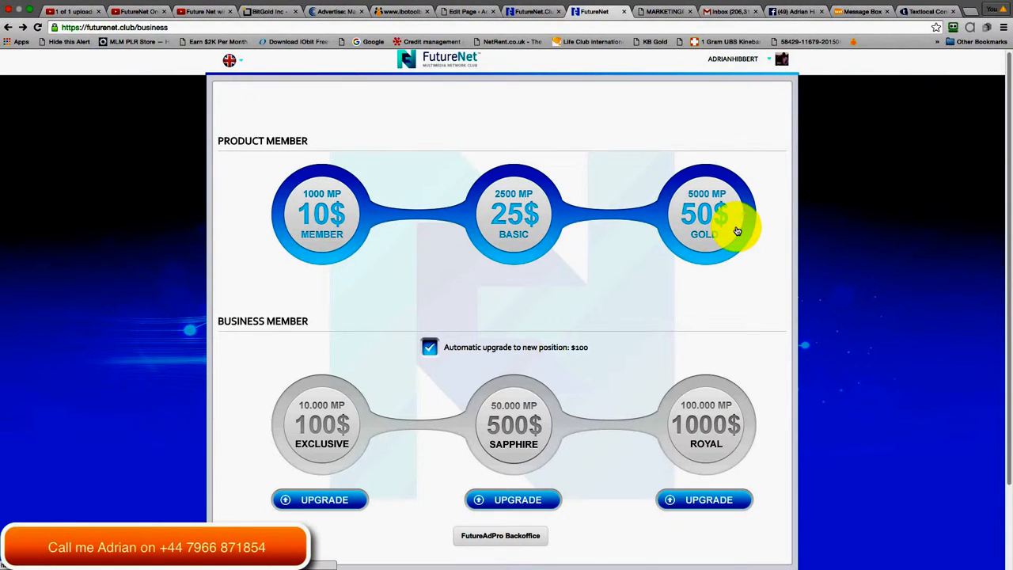
mouse_move(679, 475)
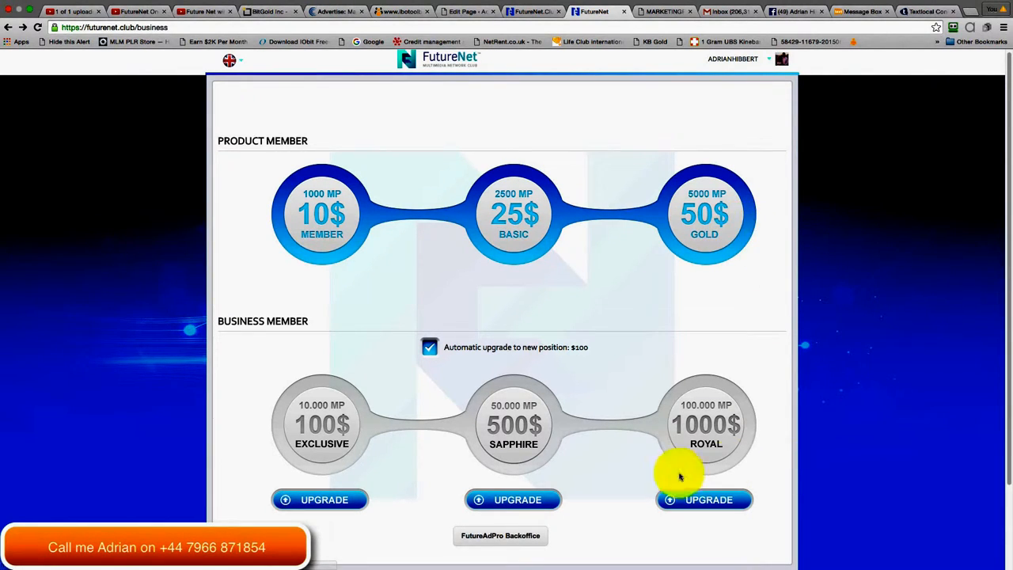
mouse_move(682, 454)
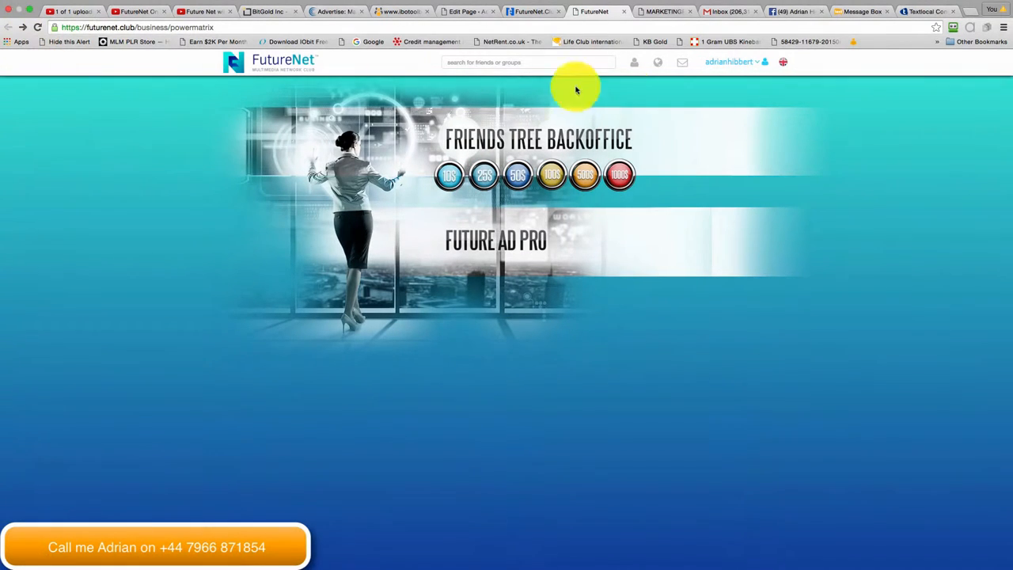
Switch to the other FutureNet browser tab showing the news board
left_click(530, 11)
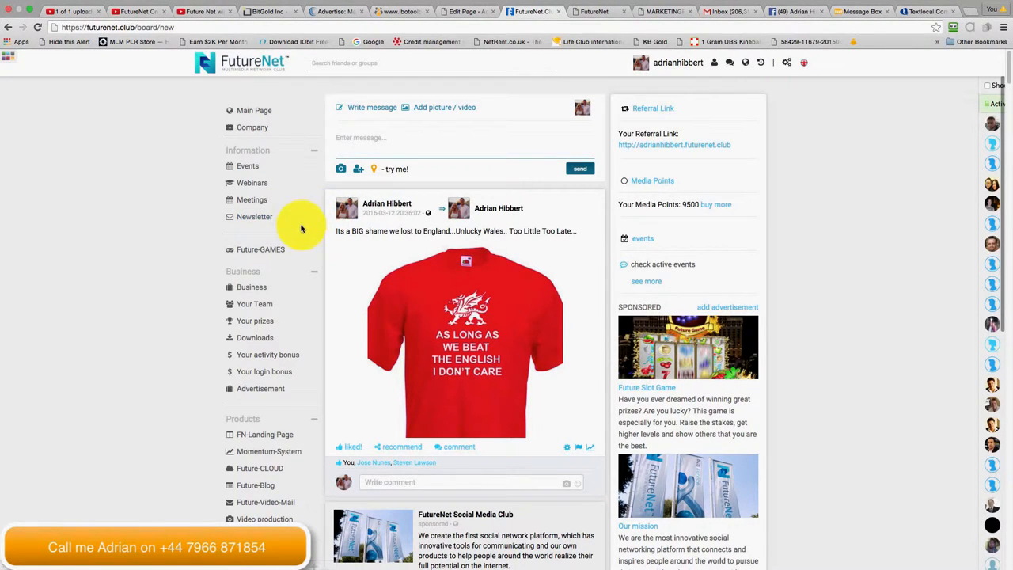
mouse_move(289, 229)
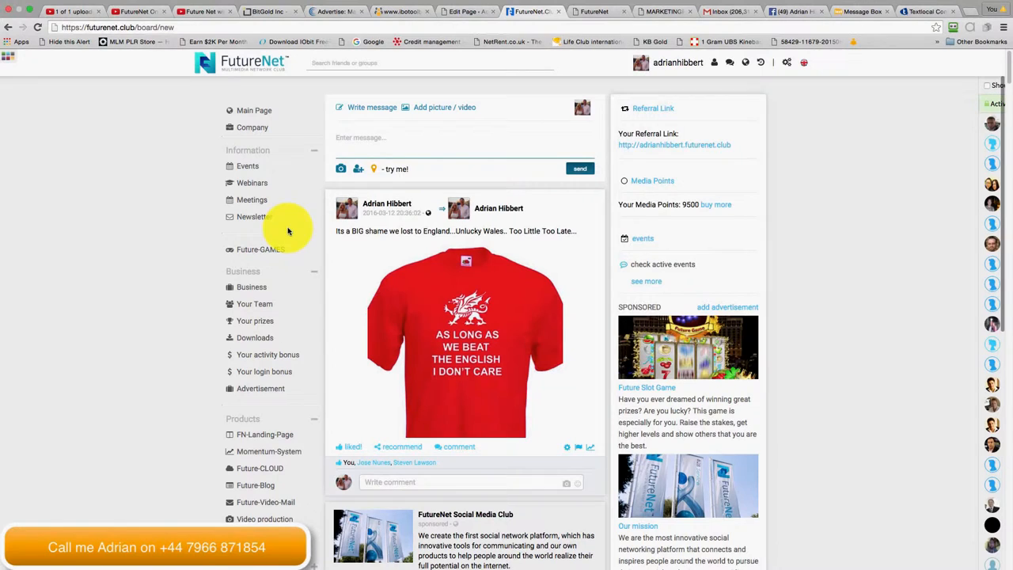
mouse_move(283, 230)
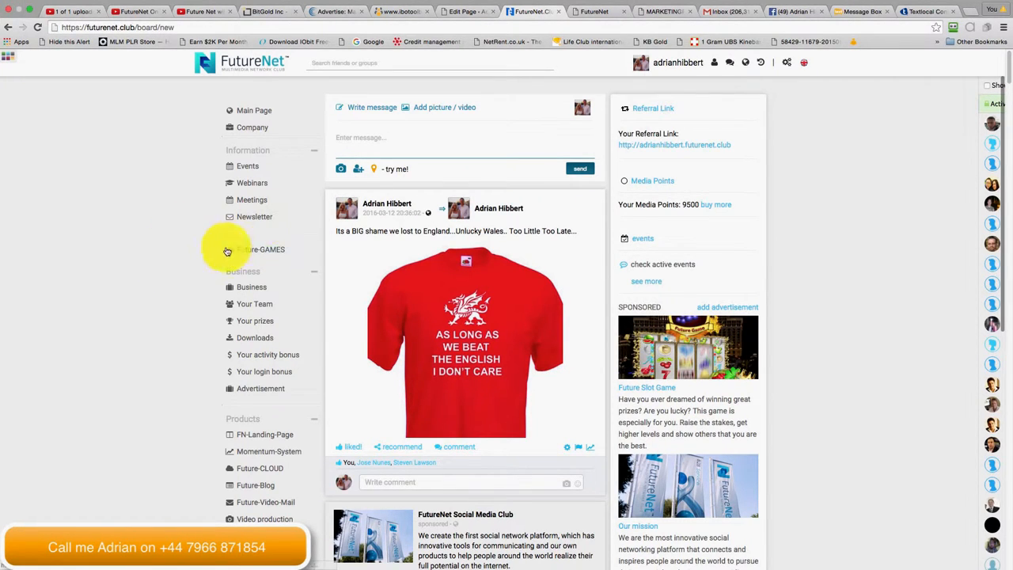
mouse_move(221, 250)
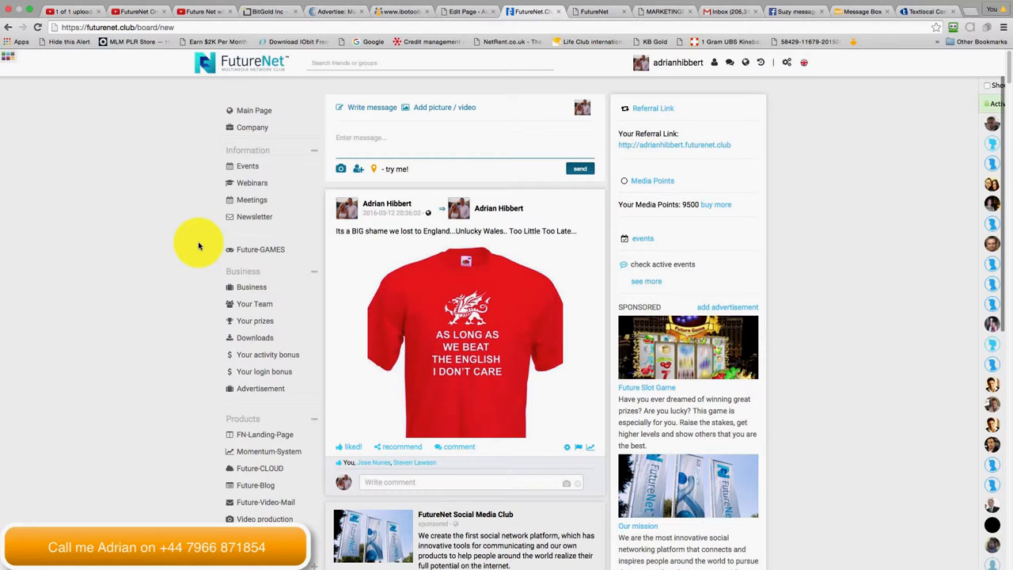
mouse_move(211, 247)
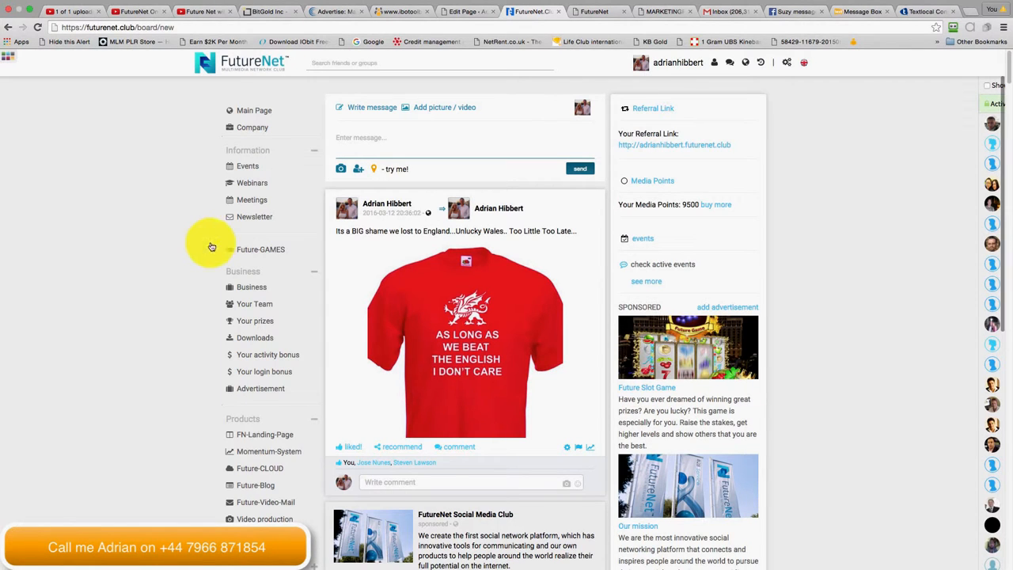